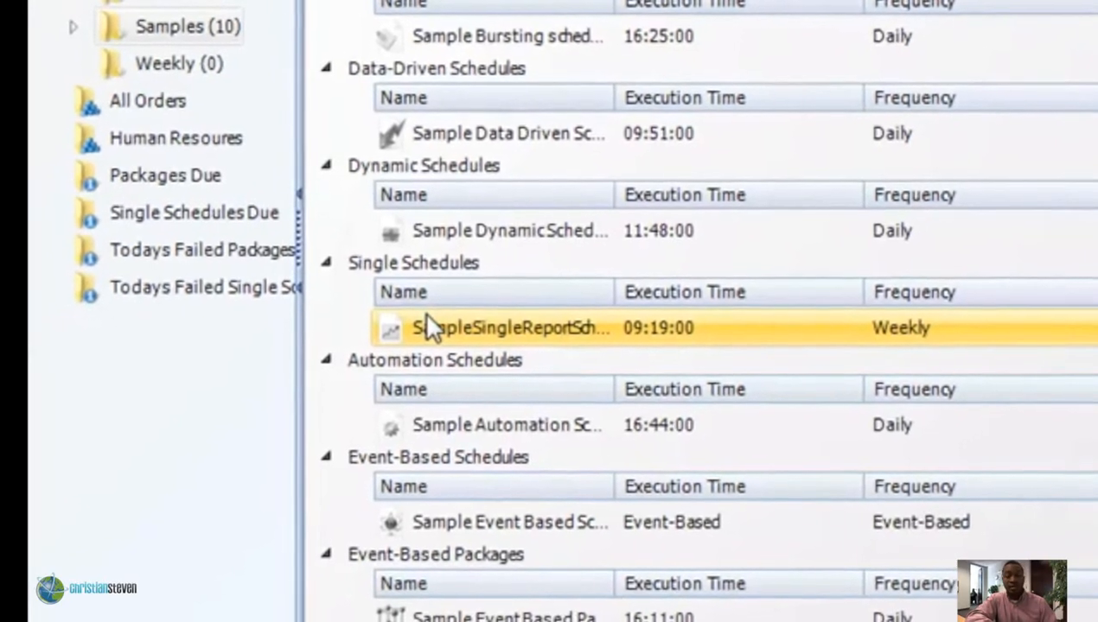
View the properties of SampleSingleReportSchedule under Single Schedules
double_click(510, 329)
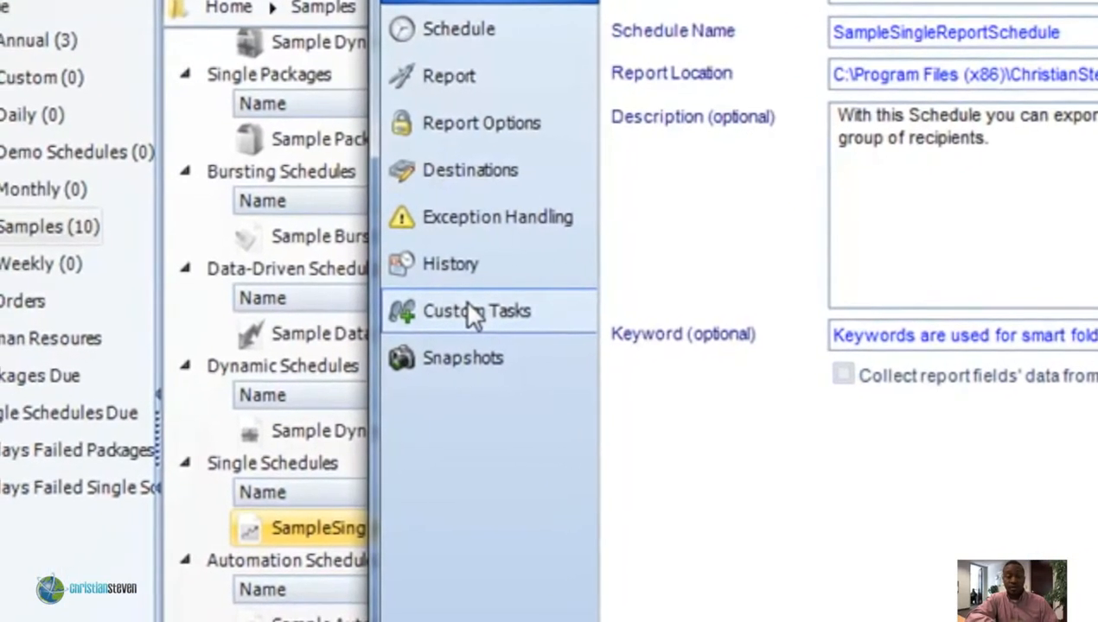
Go to the Custom Tasks page and pick Open Web Address from the Internet group
click(477, 311)
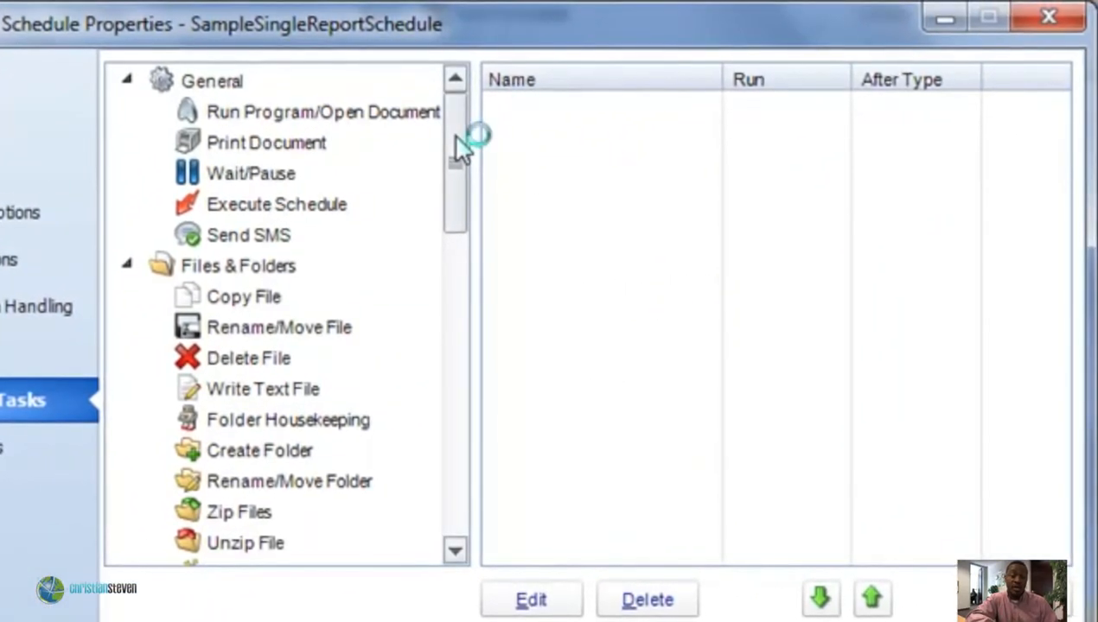
scroll(down, 3)
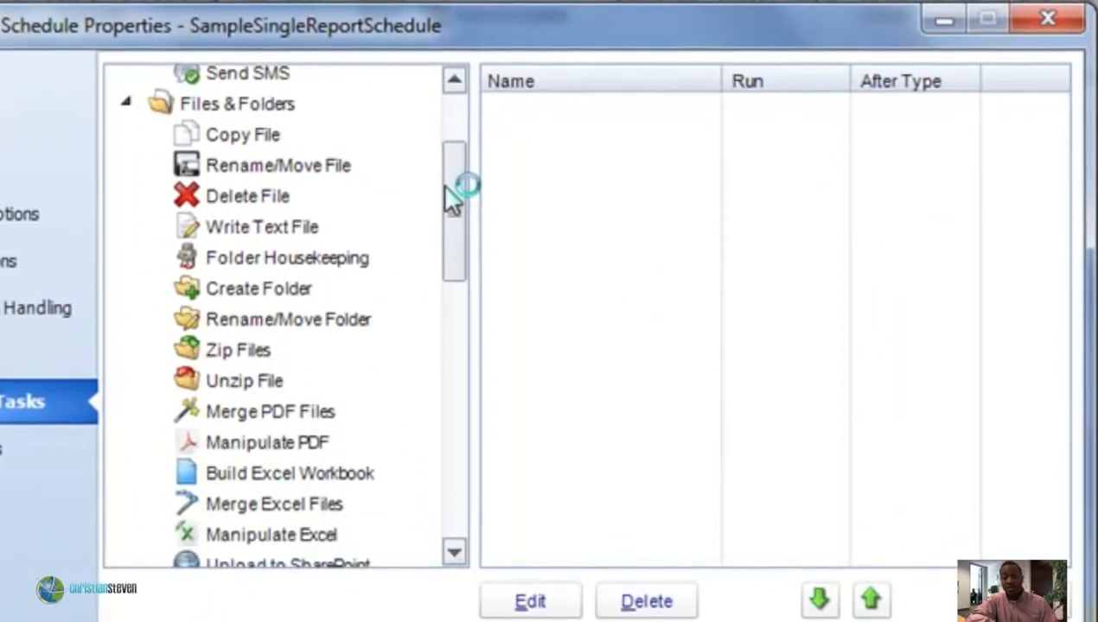
scroll(down, 3)
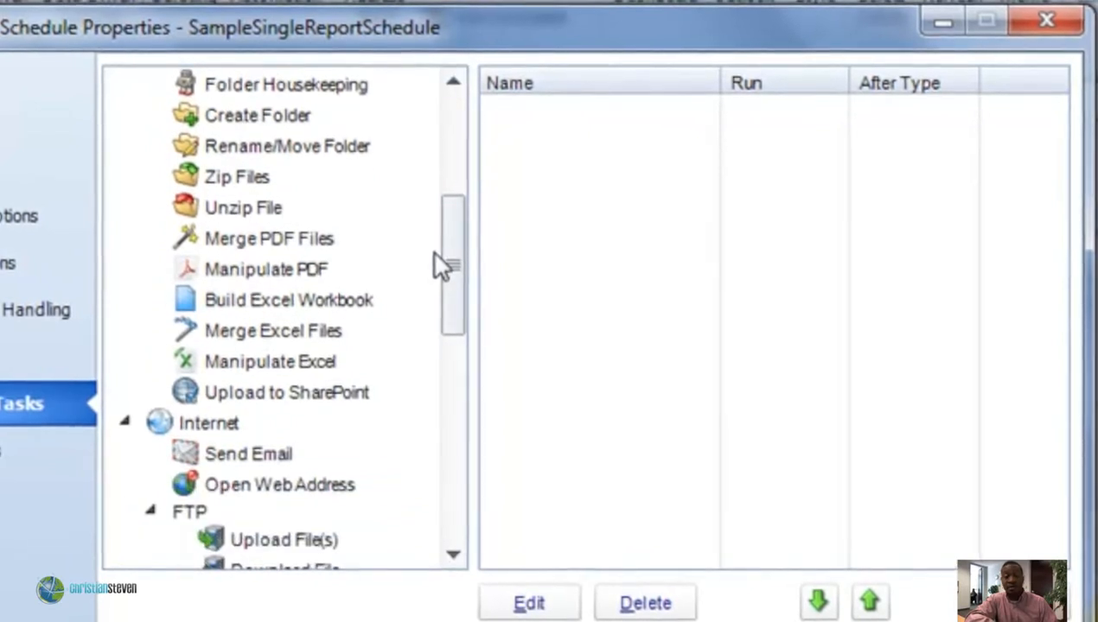
scroll(down, 3)
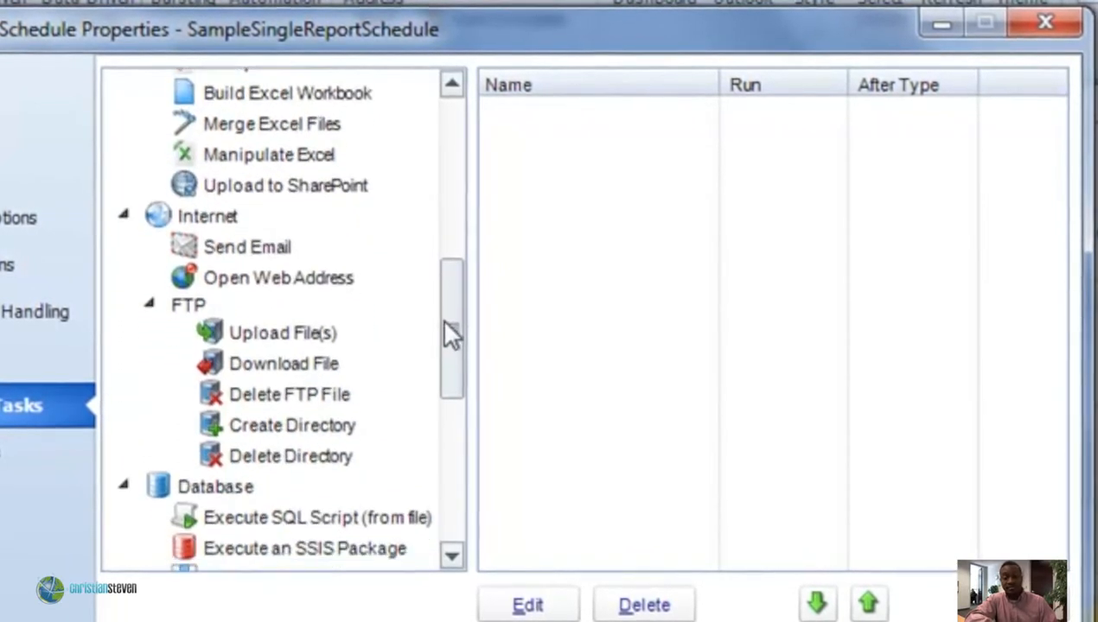
scroll(down, 3)
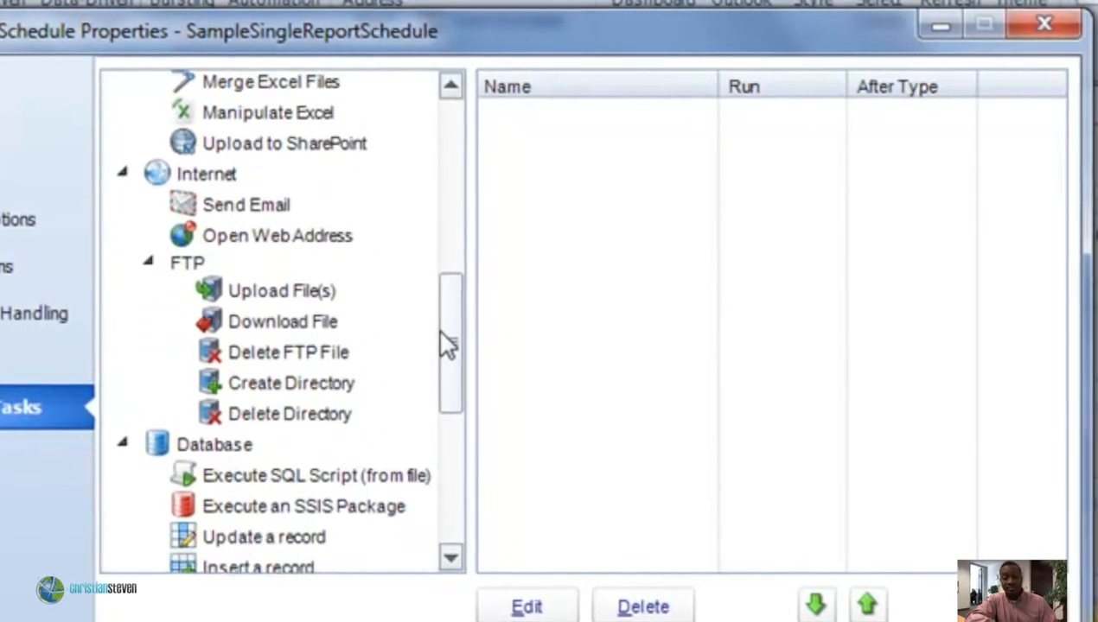
click(277, 235)
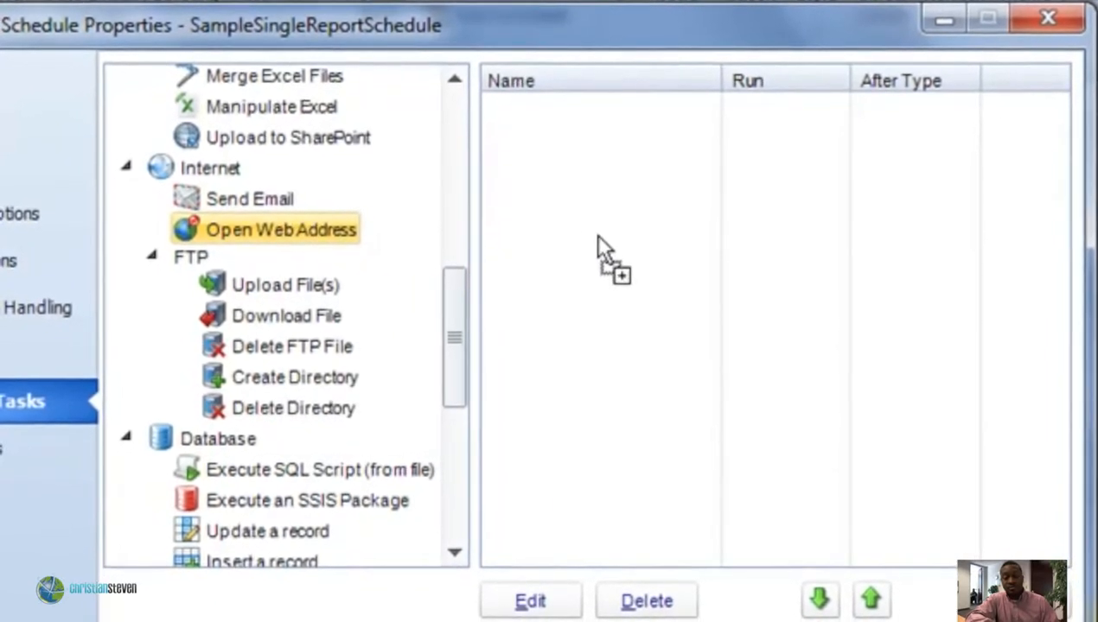
Add a Web Document task named 'Open Web Address' to the schedule
double_click(280, 228)
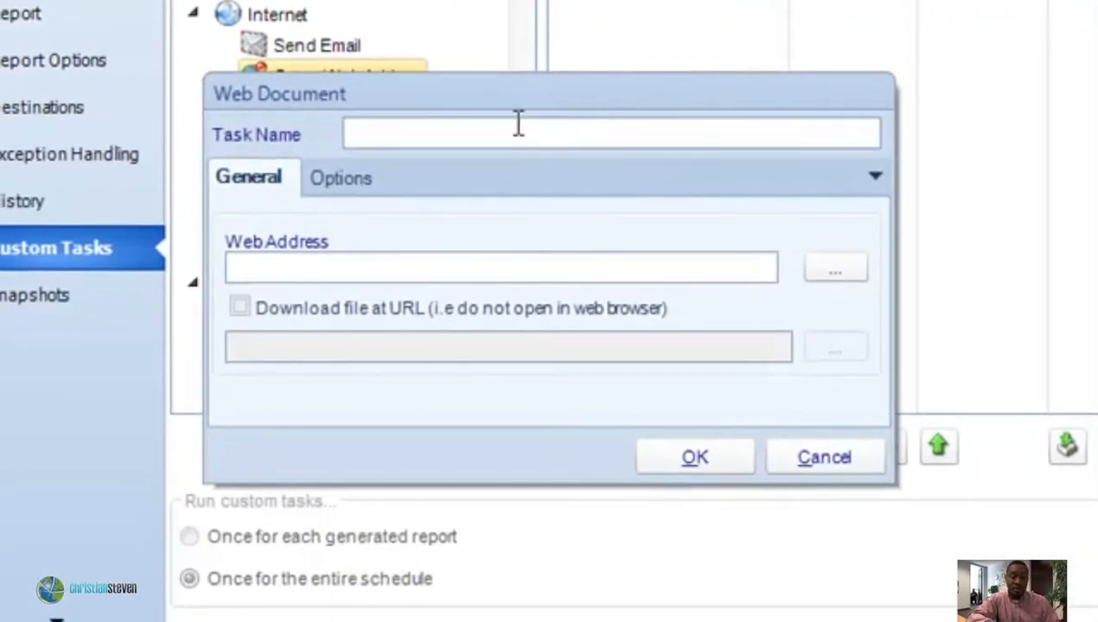
text(Open Web Address)
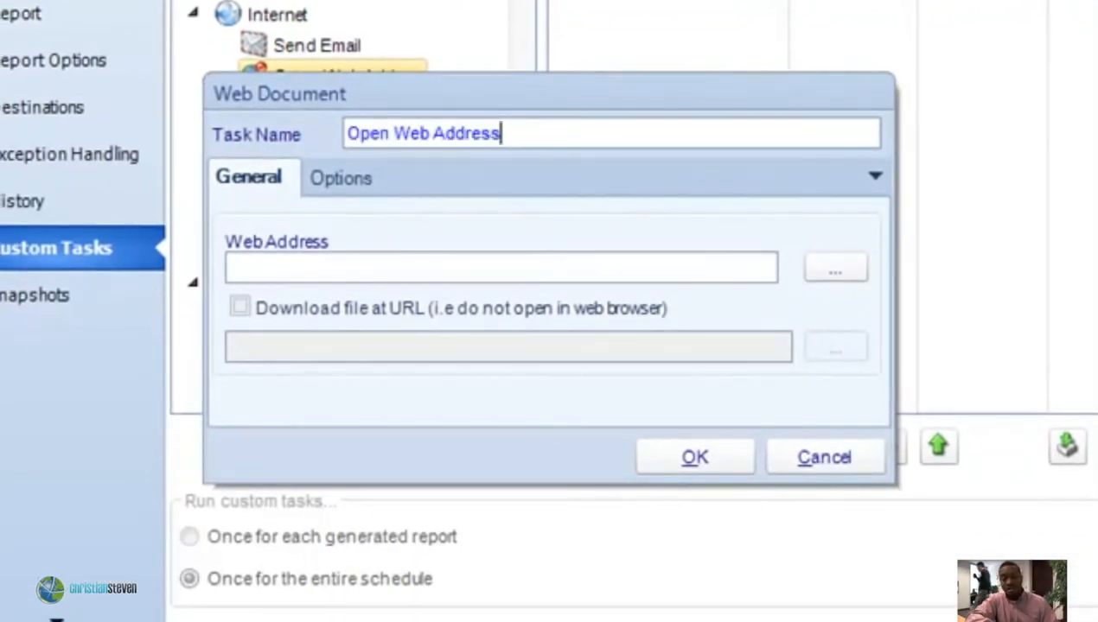
mouse_move(622, 216)
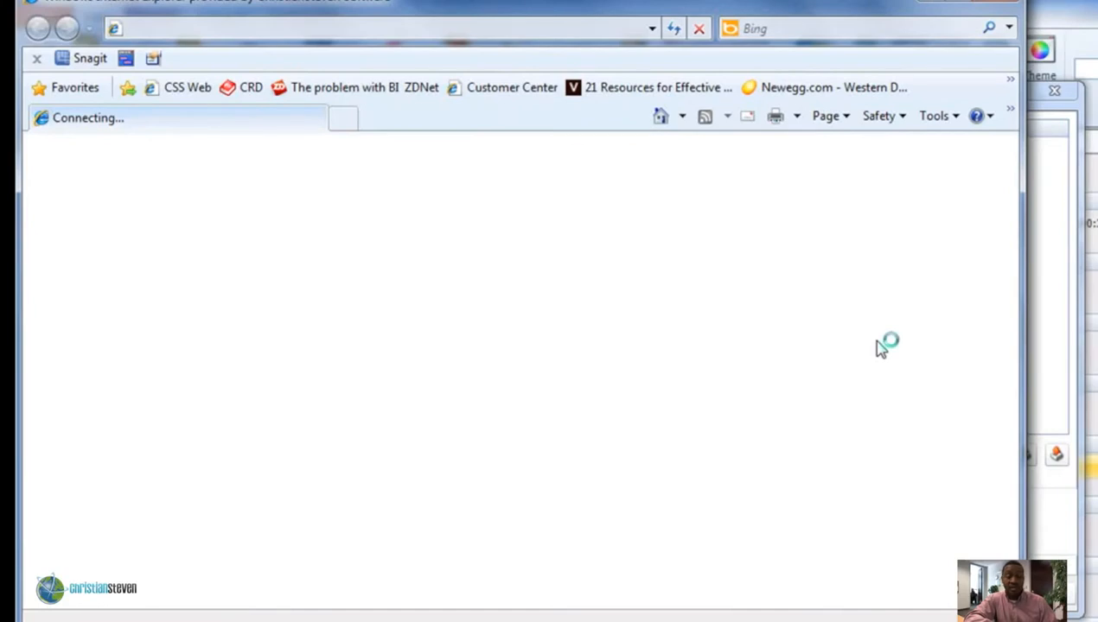
mouse_move(909, 140)
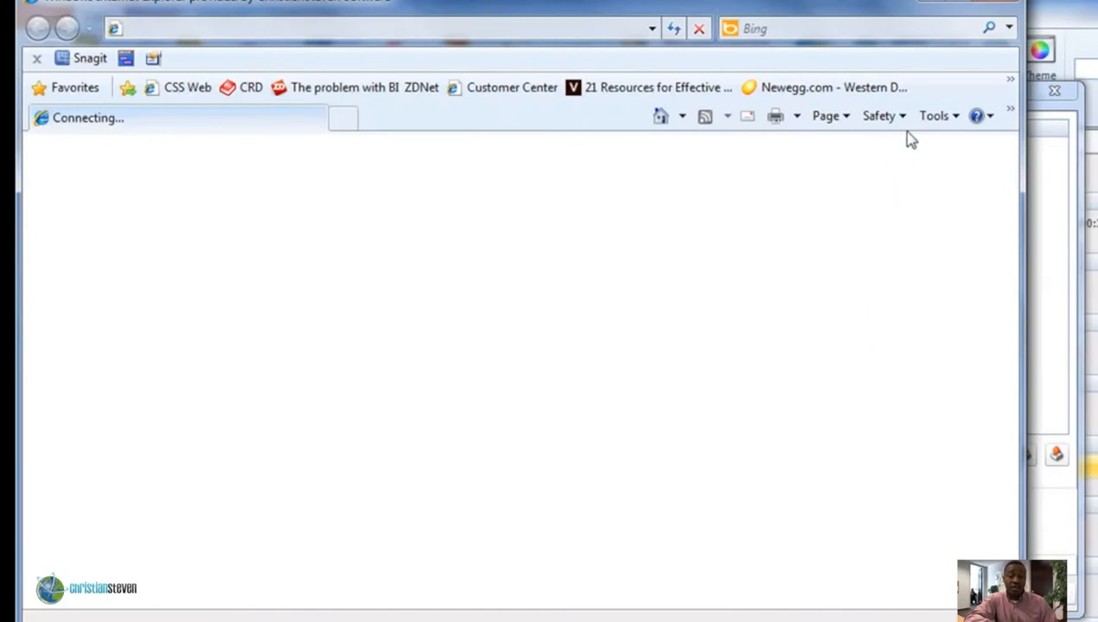
mouse_move(994, 3)
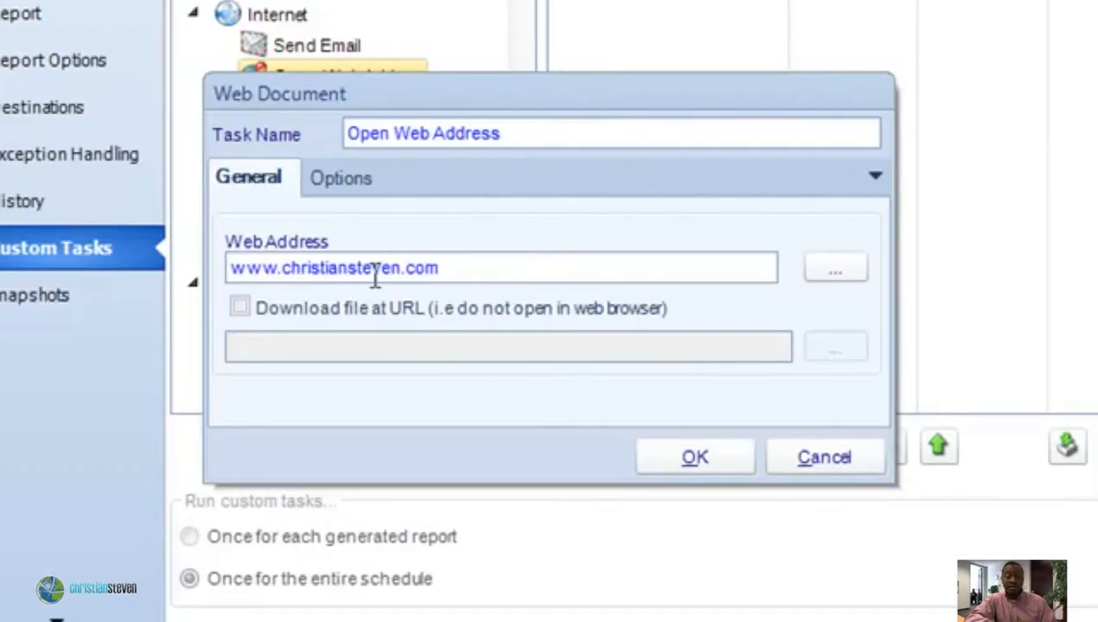
Enable 'Download file at URL' with path download.christiansteven.com\crd
click(239, 308)
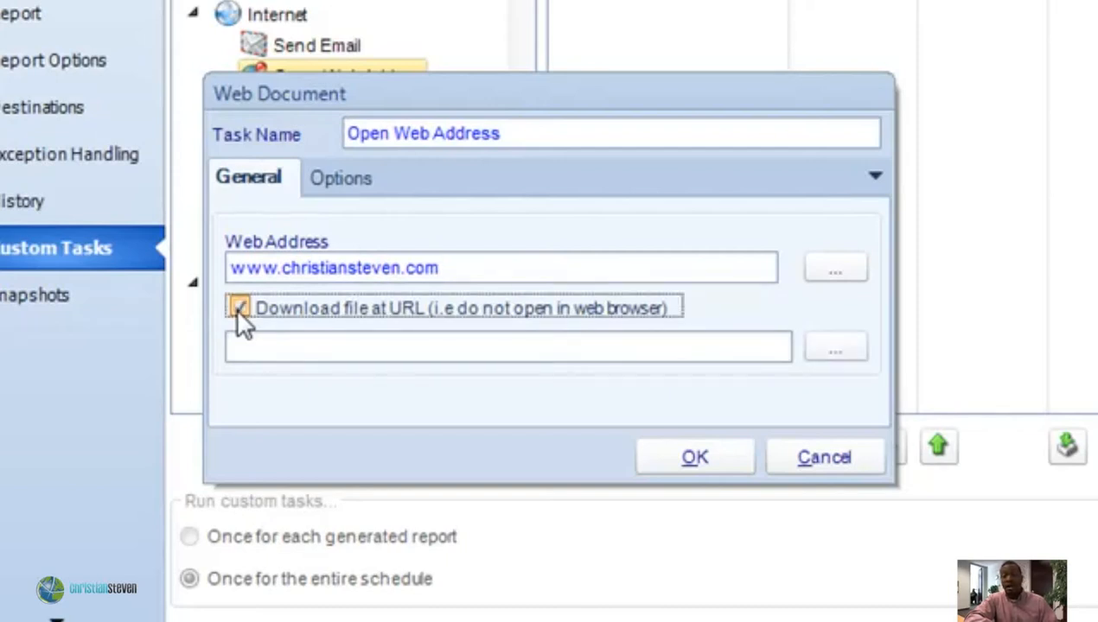
click(239, 308)
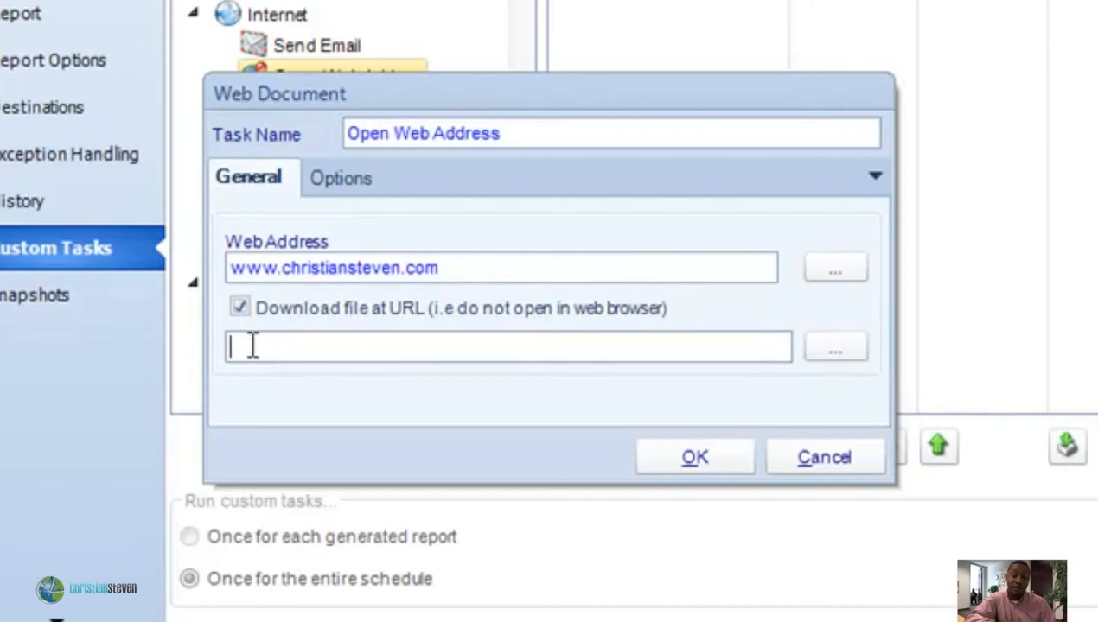
text(download.christiansteven.com\crd)
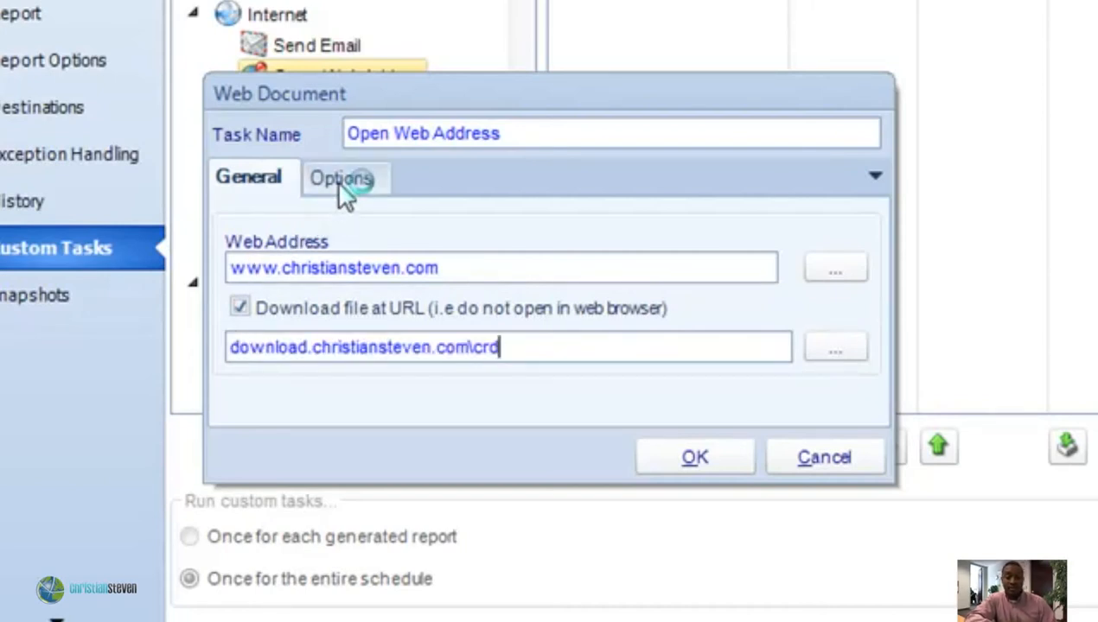
Set the task to run AFTER the schedule, on successful report production
click(338, 177)
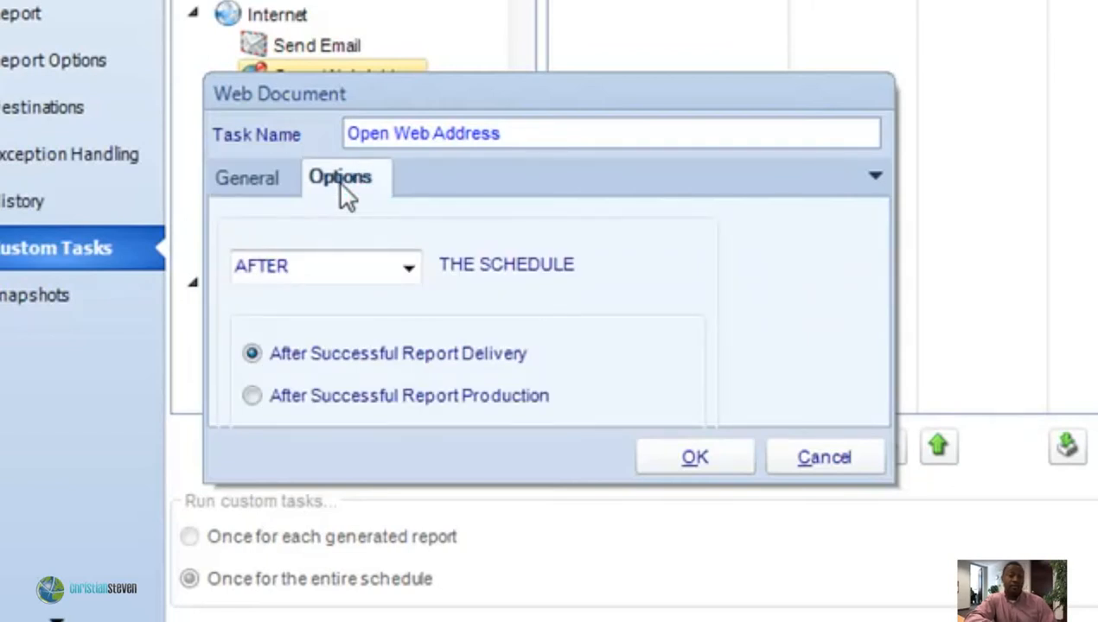
mouse_move(408, 266)
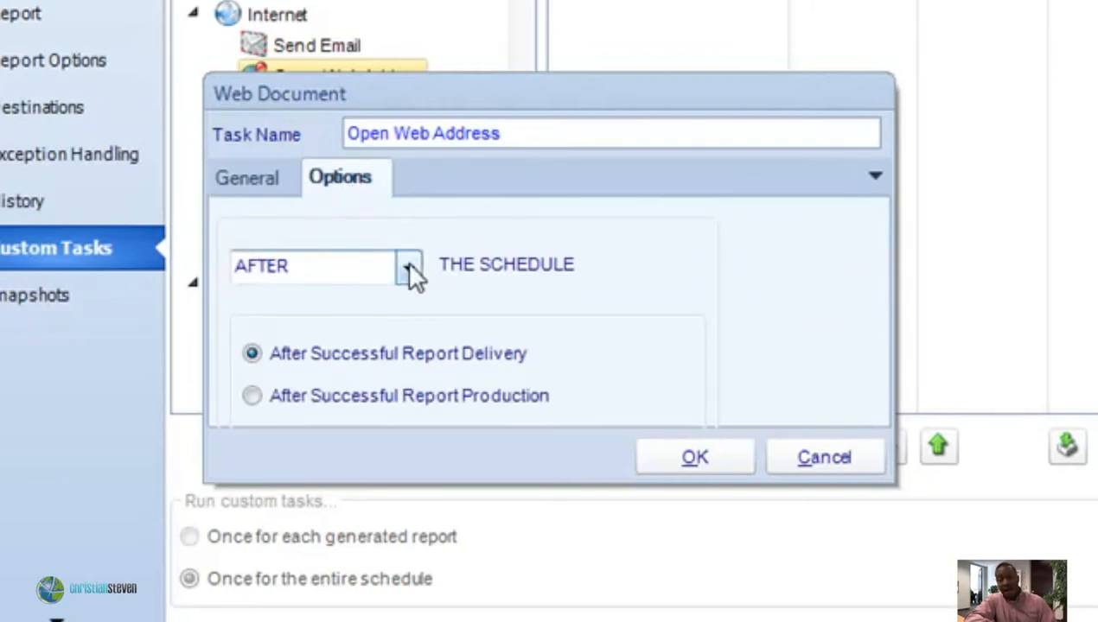
click(408, 266)
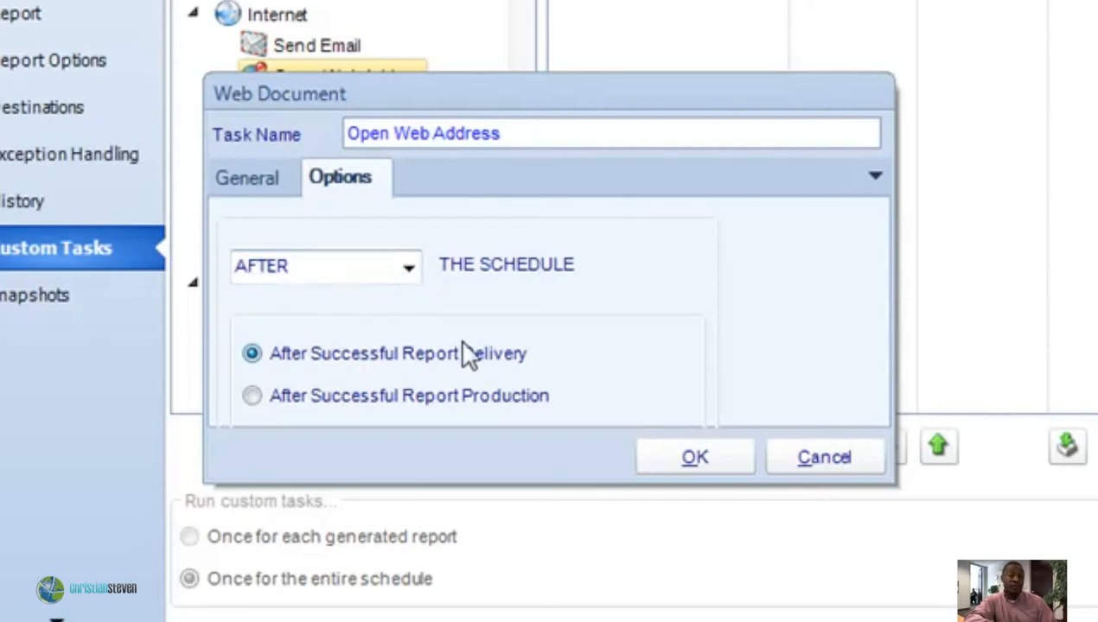
mouse_move(557, 357)
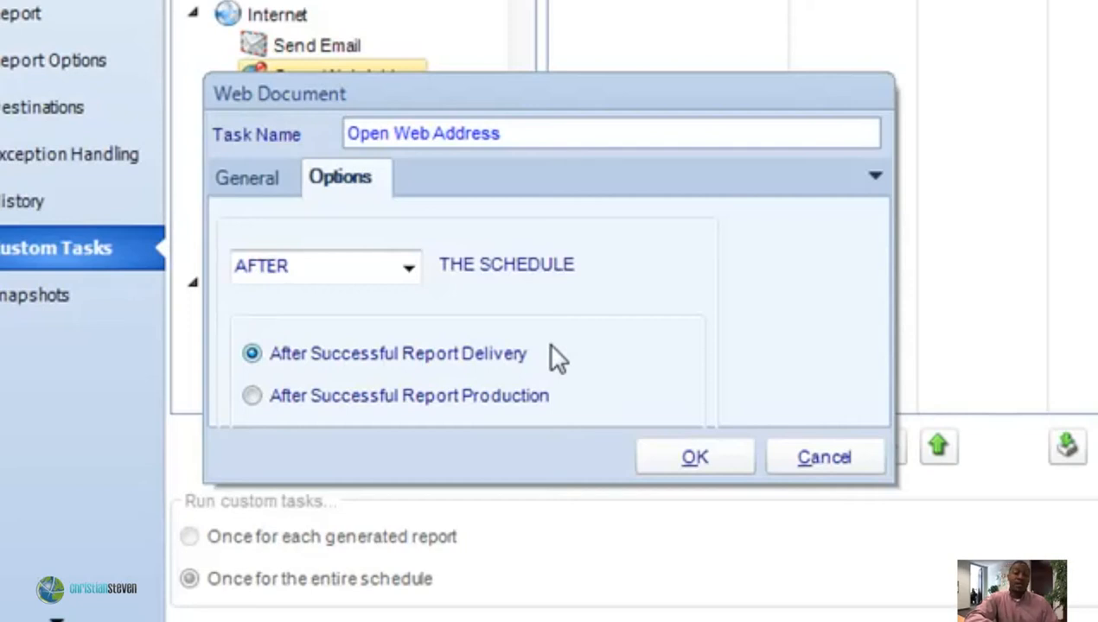
mouse_move(481, 401)
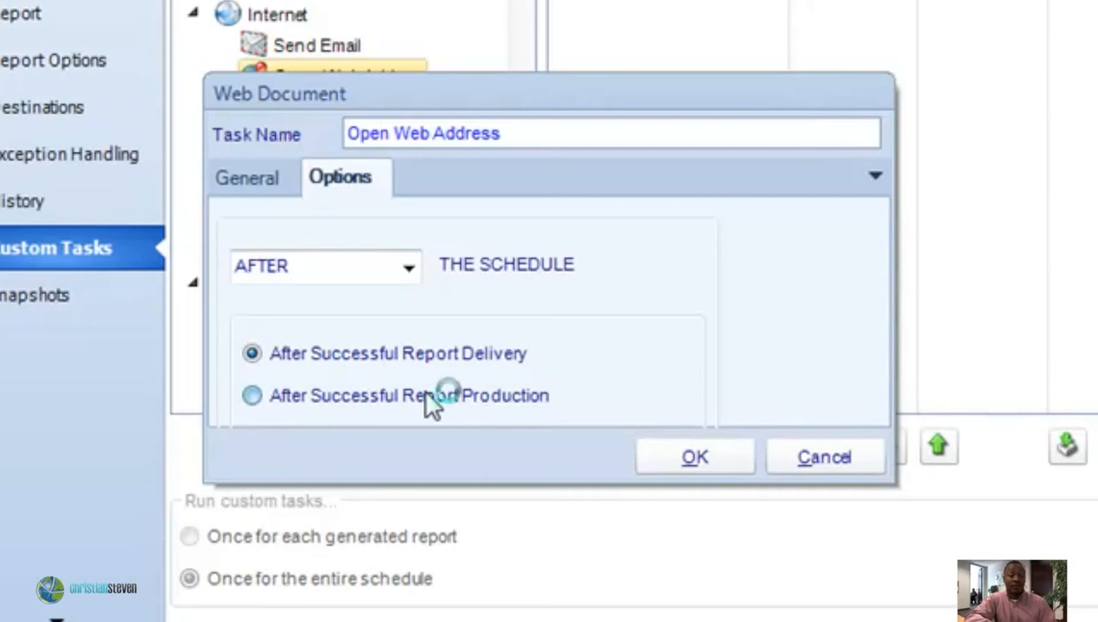
click(250, 394)
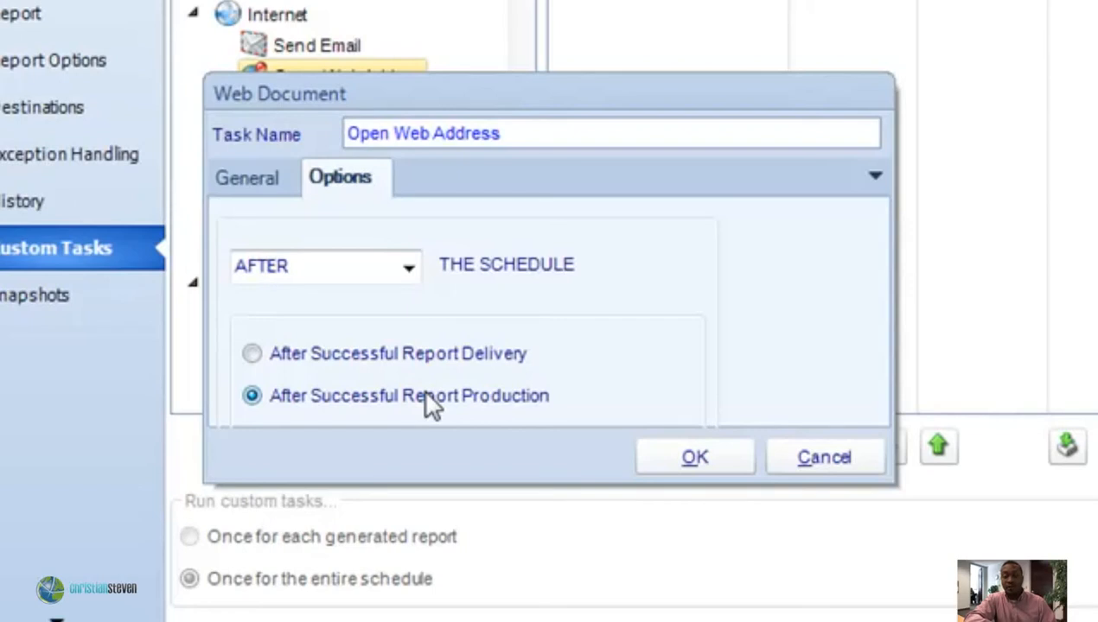
mouse_move(263, 204)
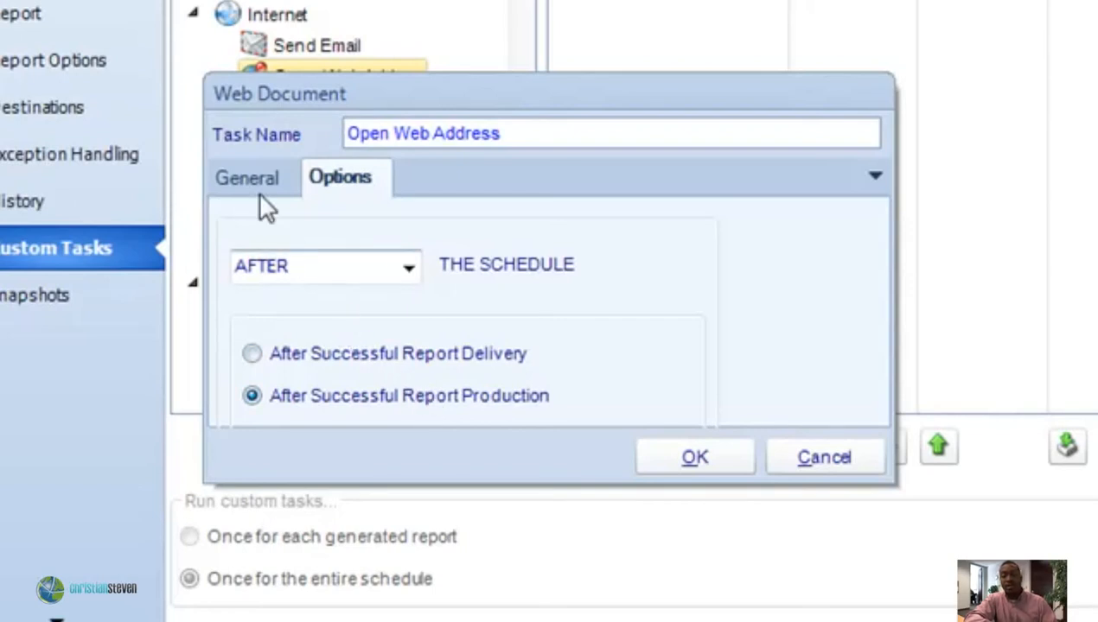
click(249, 177)
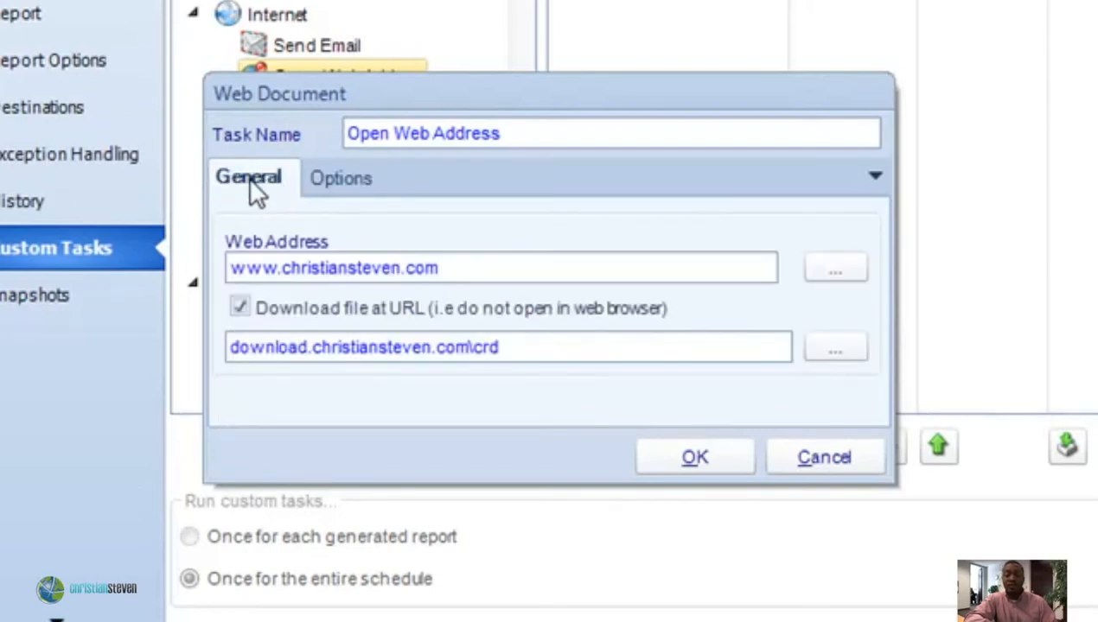
mouse_move(688, 401)
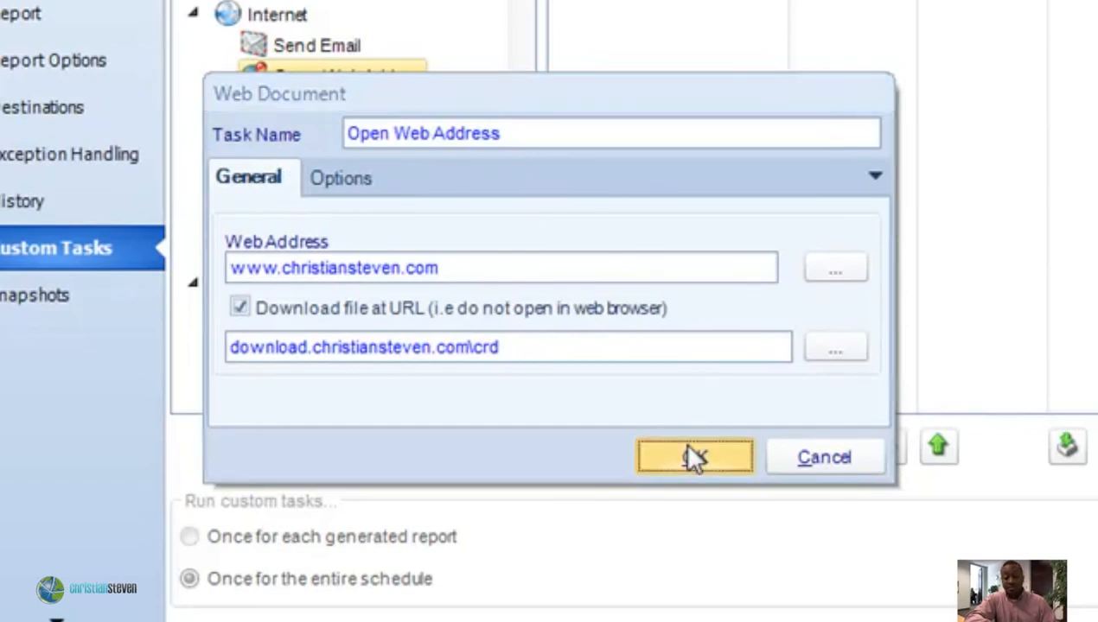
Confirm the Web Document task with OK and return to the schedule list
click(695, 456)
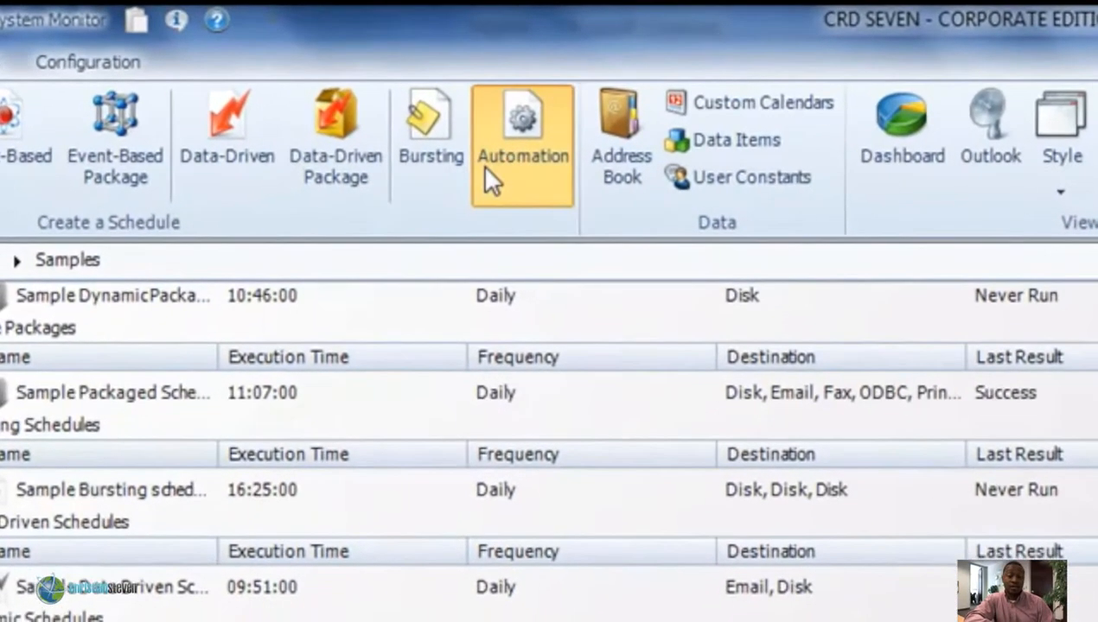
Create a new automation schedule named 'Custom Task' and advance to its custom tasks step
click(522, 138)
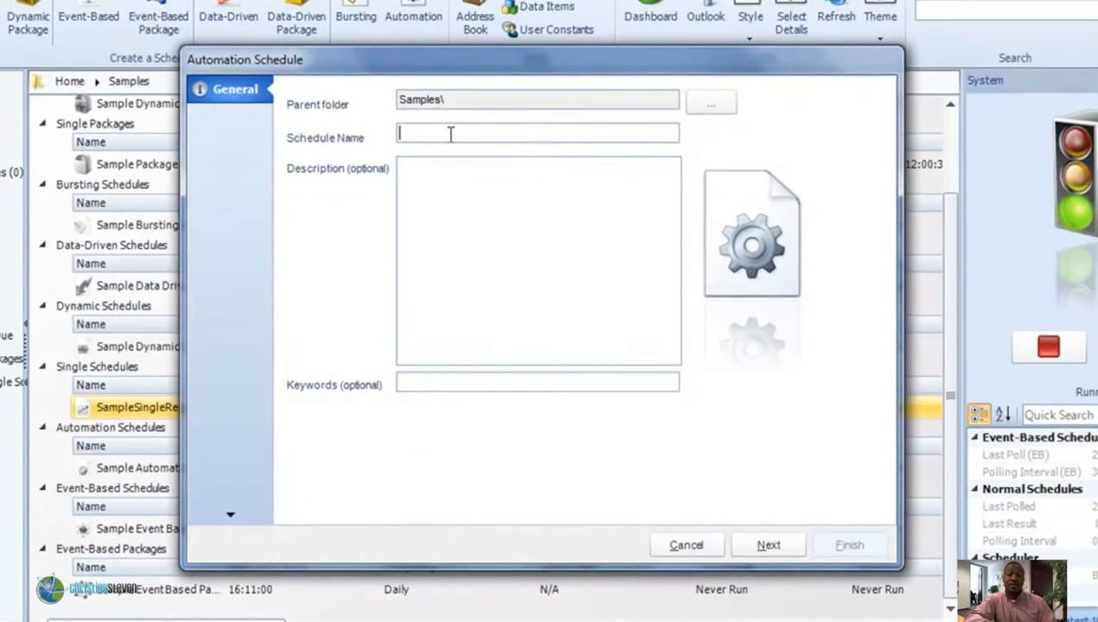
text(Custom)
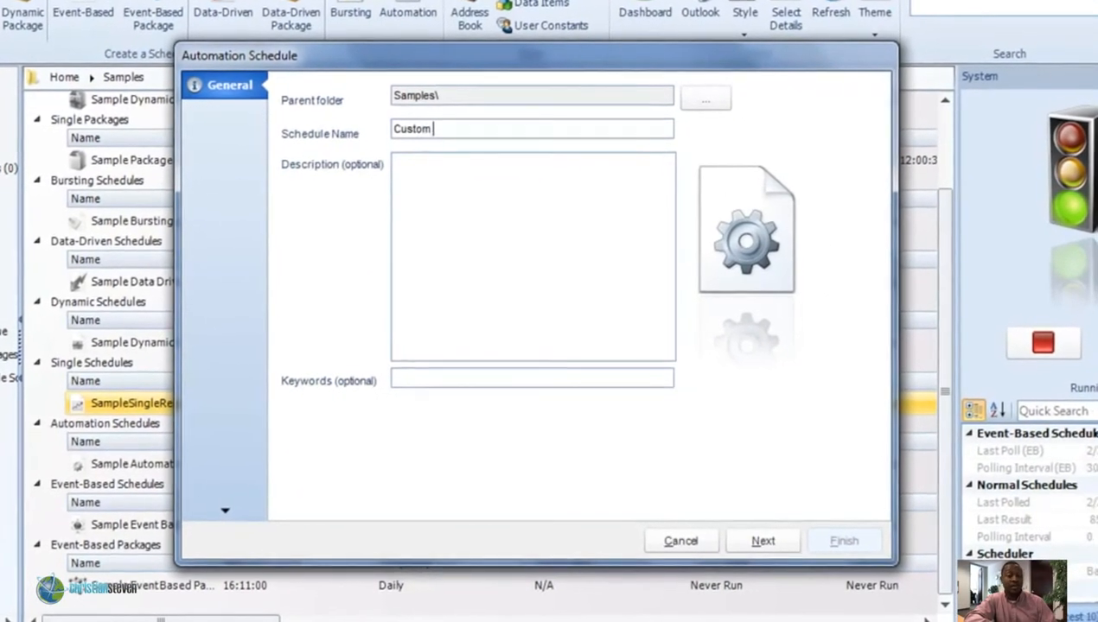
text(Task)
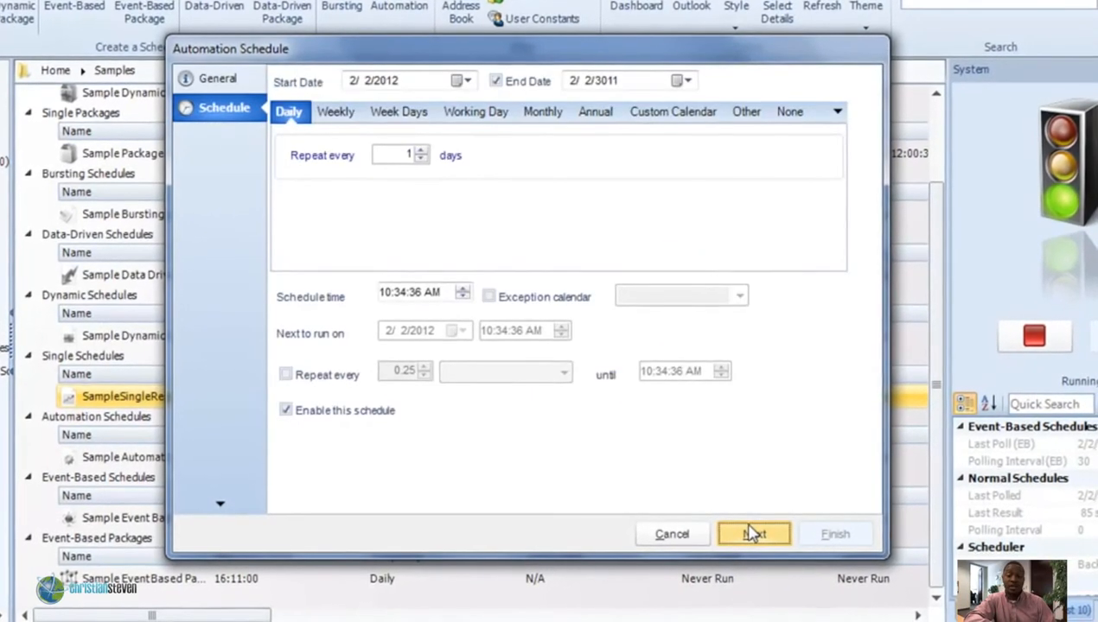
click(753, 533)
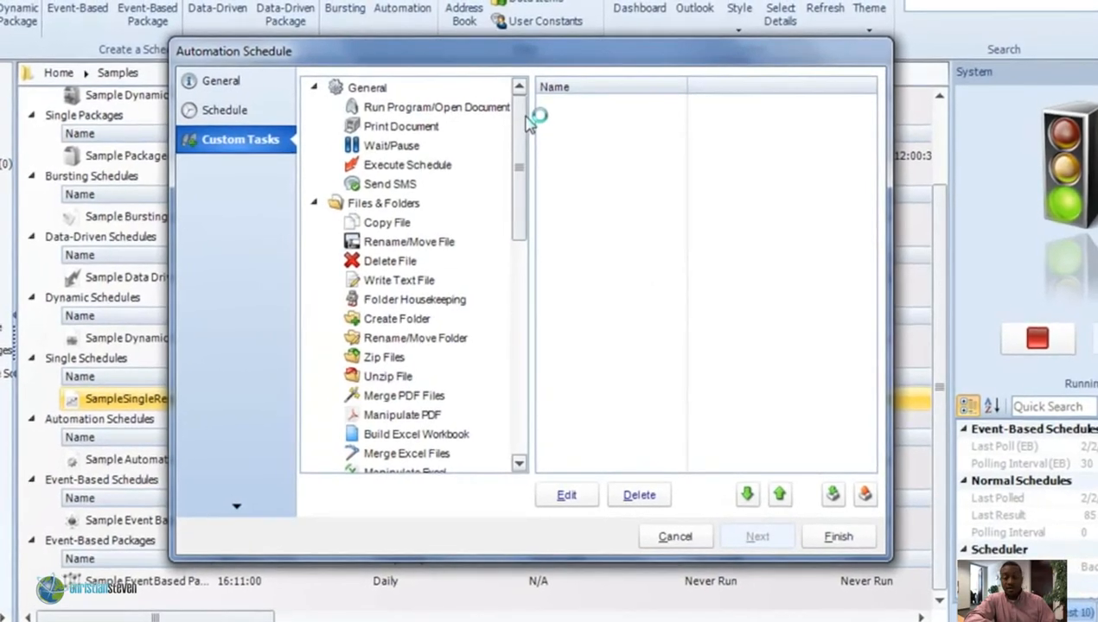
Choose the Open Web Address task type from the Internet group
scroll(down, 3)
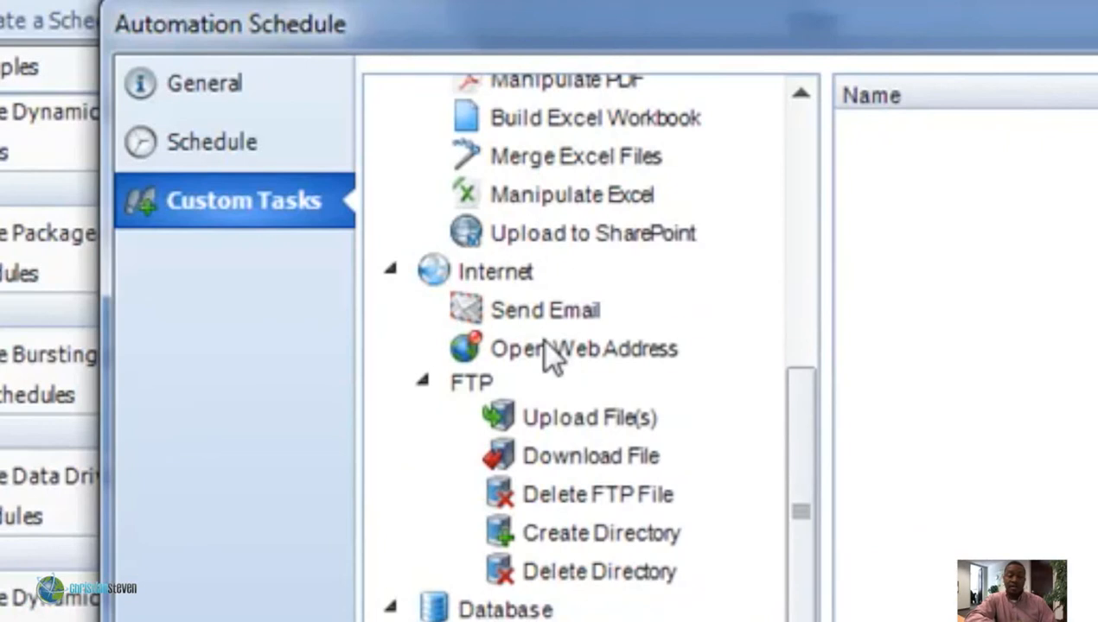
click(585, 350)
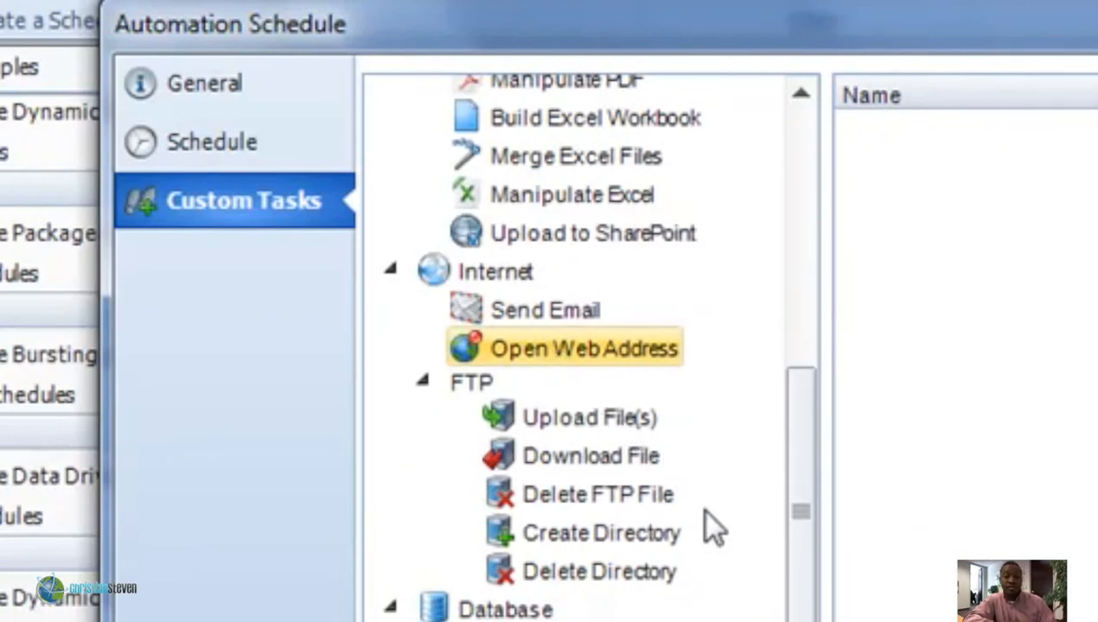